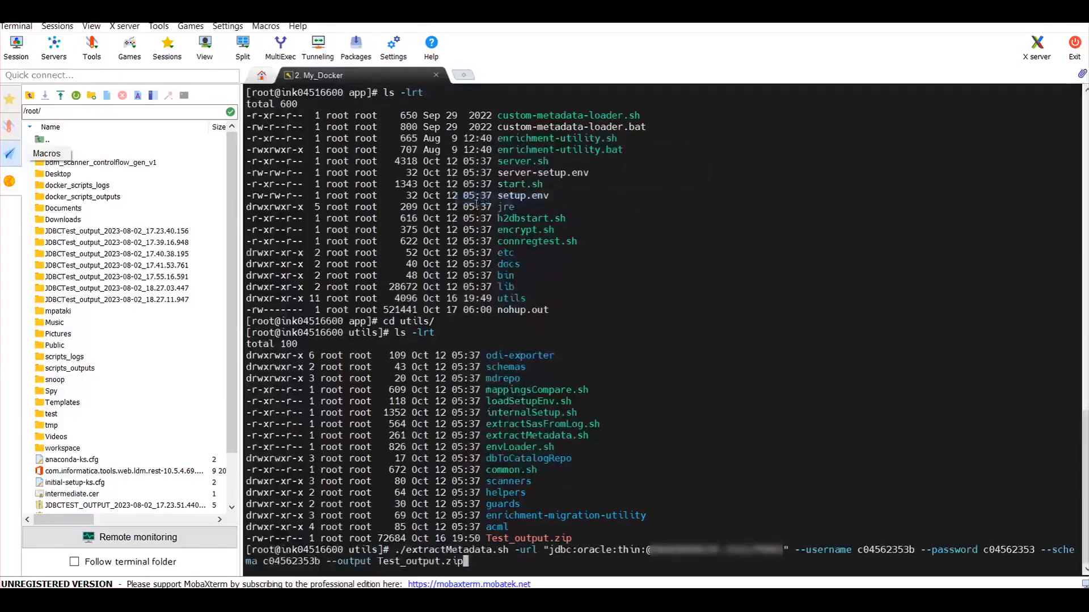
Execute extractMetadata.sh so DEBUG SQL queries against sys.dba_tables, dba_triggers and dba_users scroll by
key("Return")
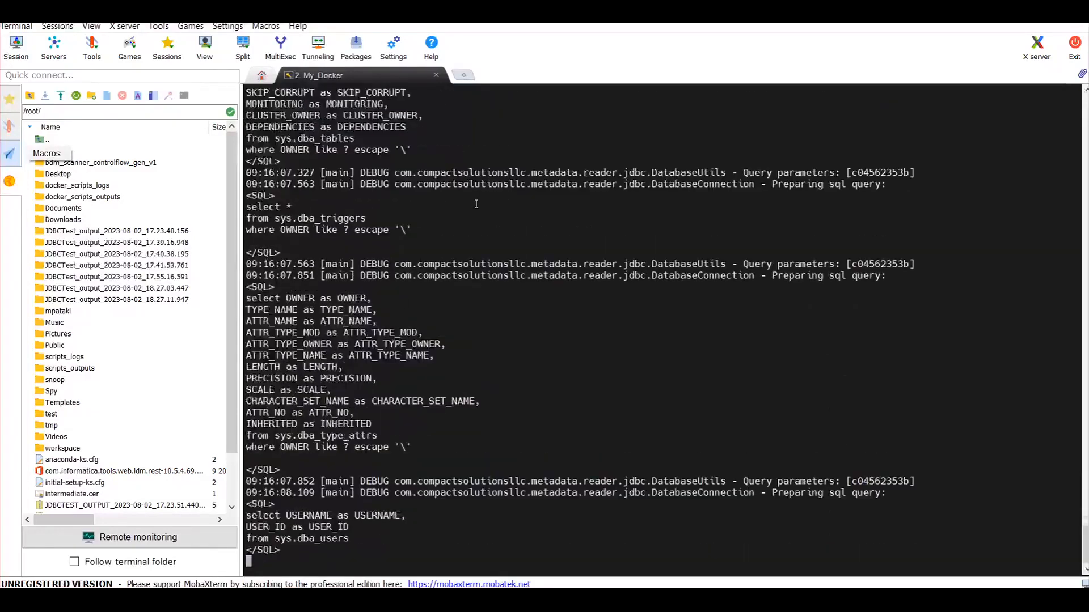